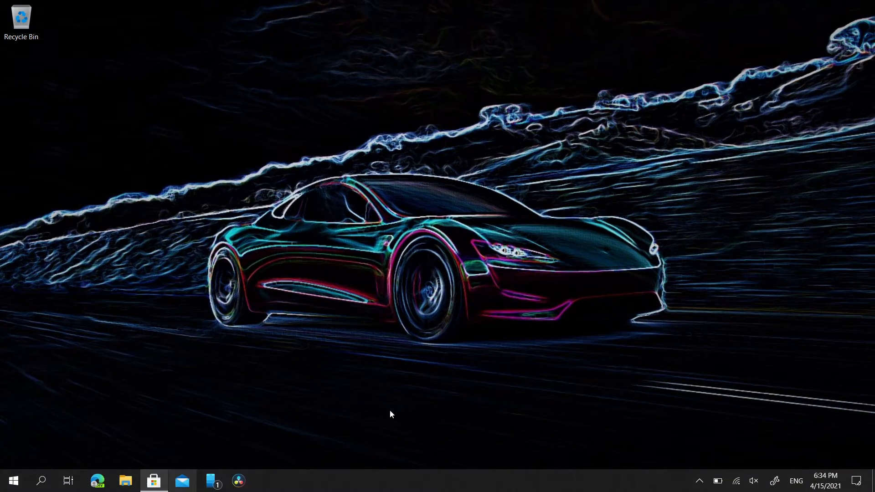
Launch Microsoft Store from the taskbar and type 'eartru' into its search.
click(154, 480)
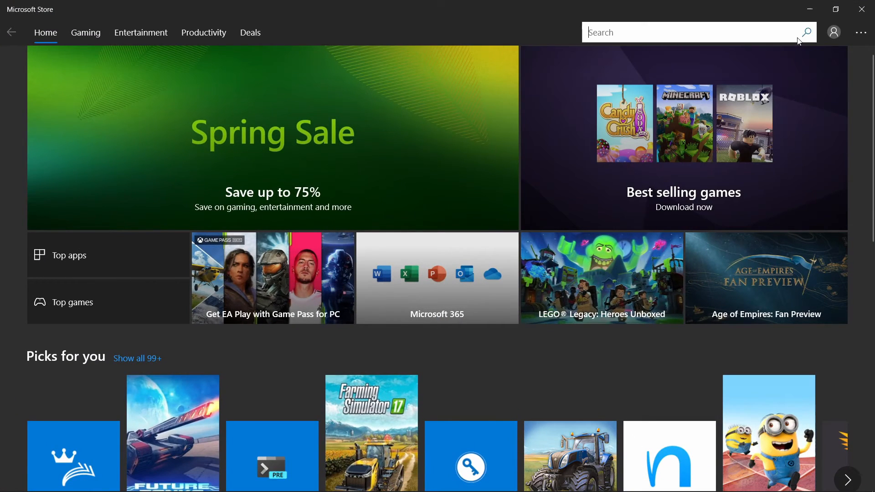
text(eartrumpet)
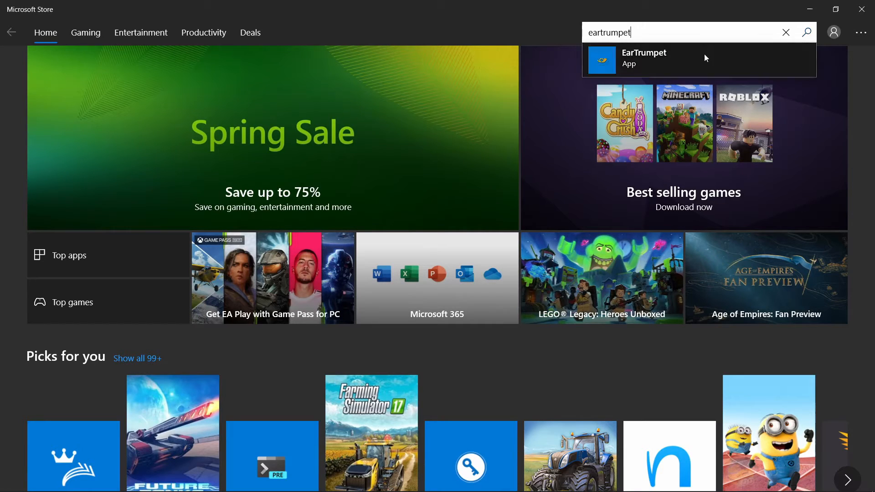
Open the EarTrumpet suggestion's store page and install the app.
click(786, 32)
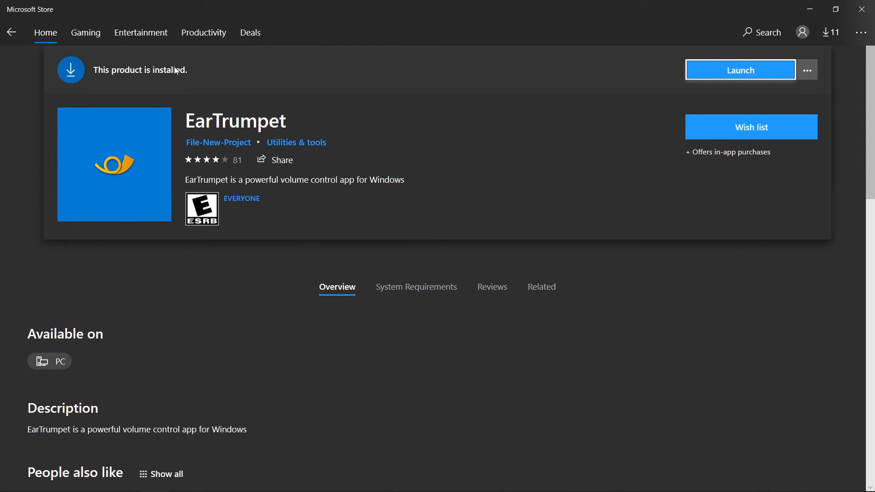
mouse_move(764, 110)
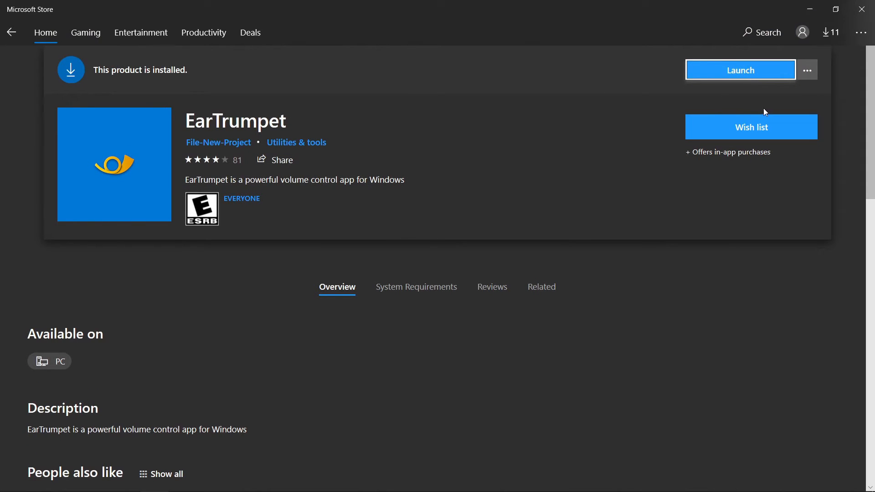
mouse_move(694, 105)
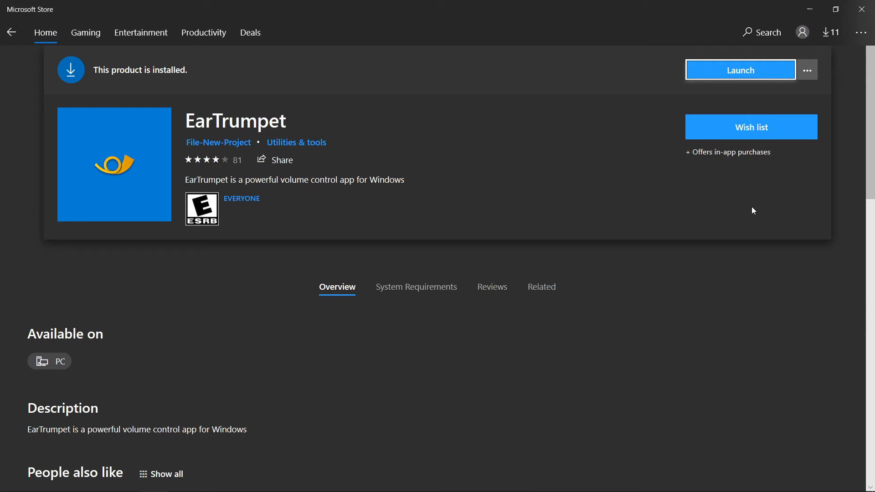
mouse_move(787, 50)
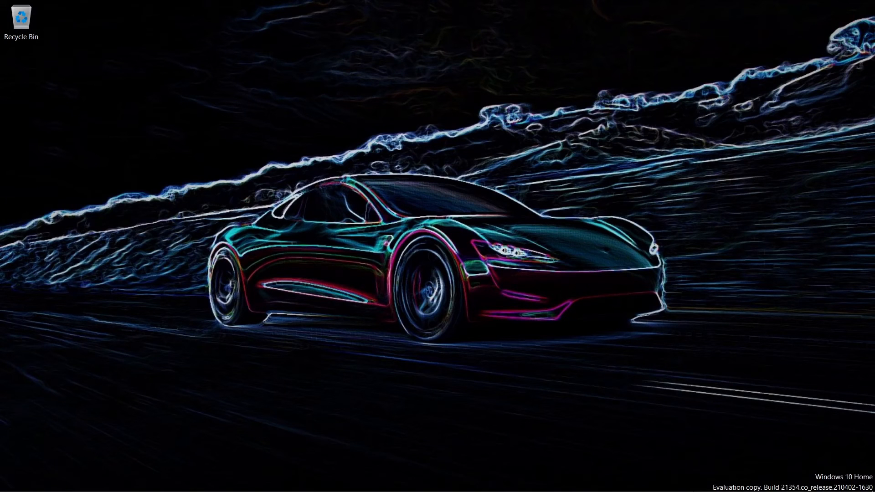
Open EarTrumpet's tray mixer, lower two app volumes to about half and 27, then restore both to 100.
click(700, 480)
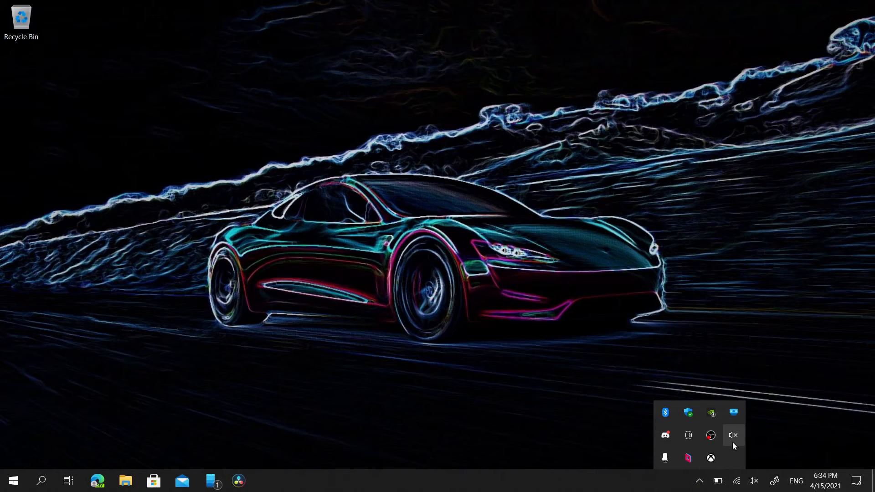
click(733, 435)
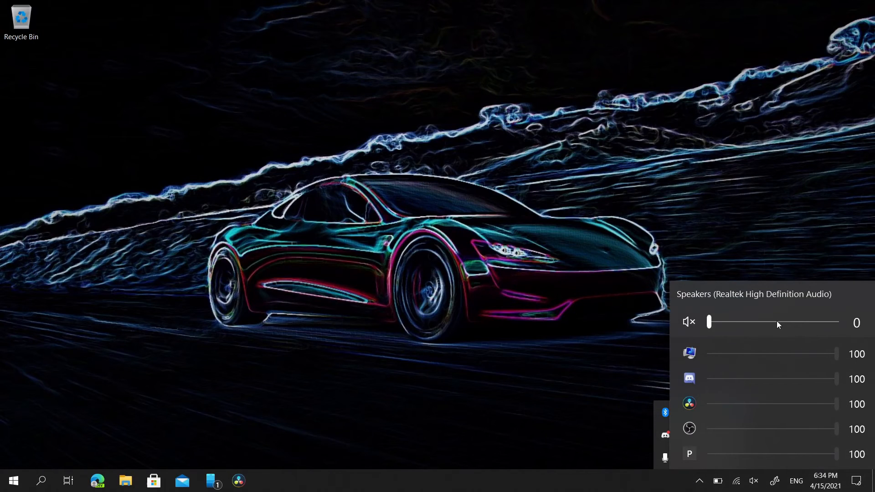
drag(709, 322, 780, 322)
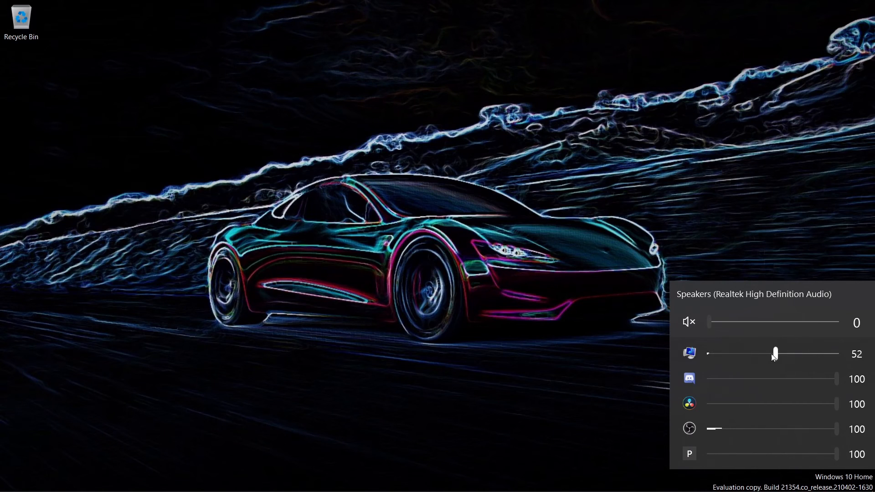
drag(775, 354, 835, 353)
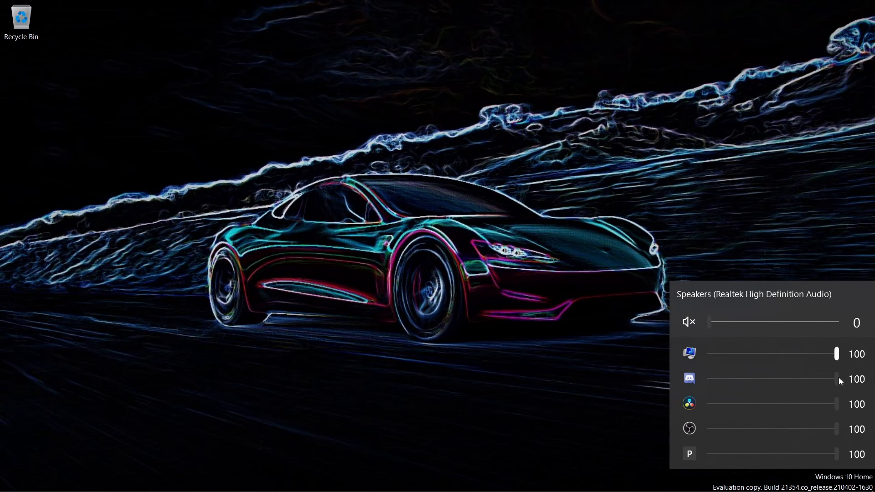
drag(835, 379, 742, 379)
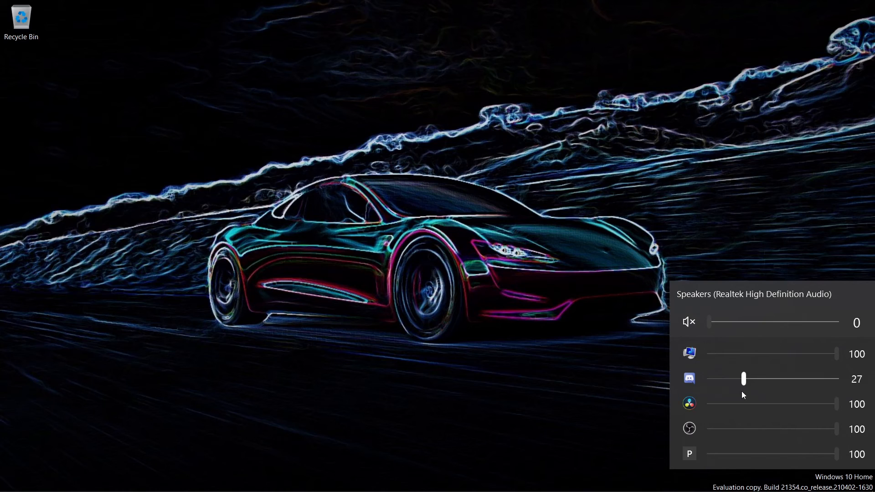
drag(744, 378, 836, 379)
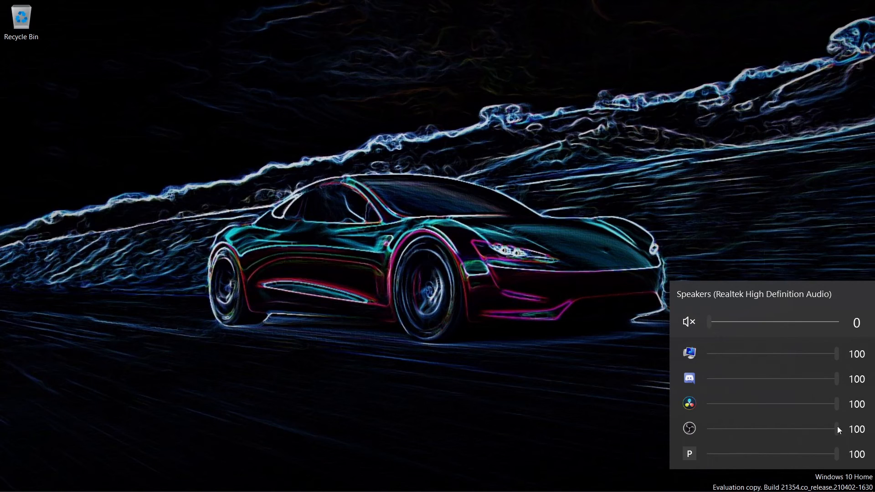
mouse_move(776, 158)
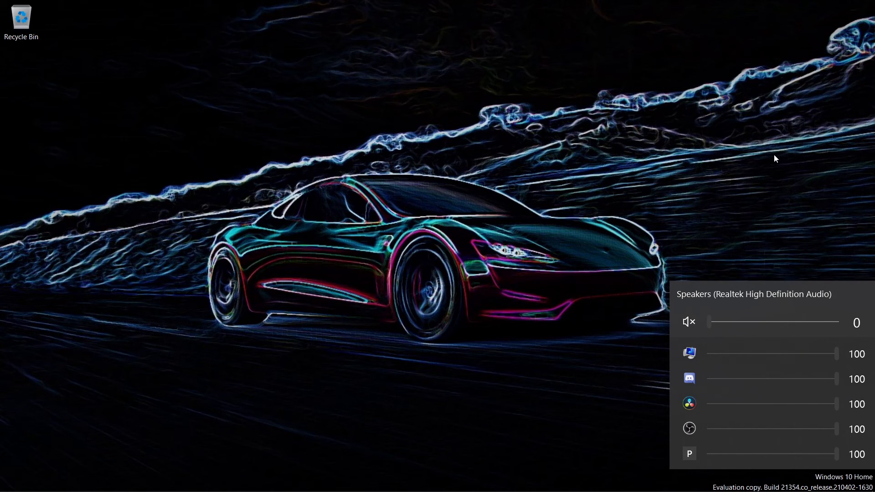